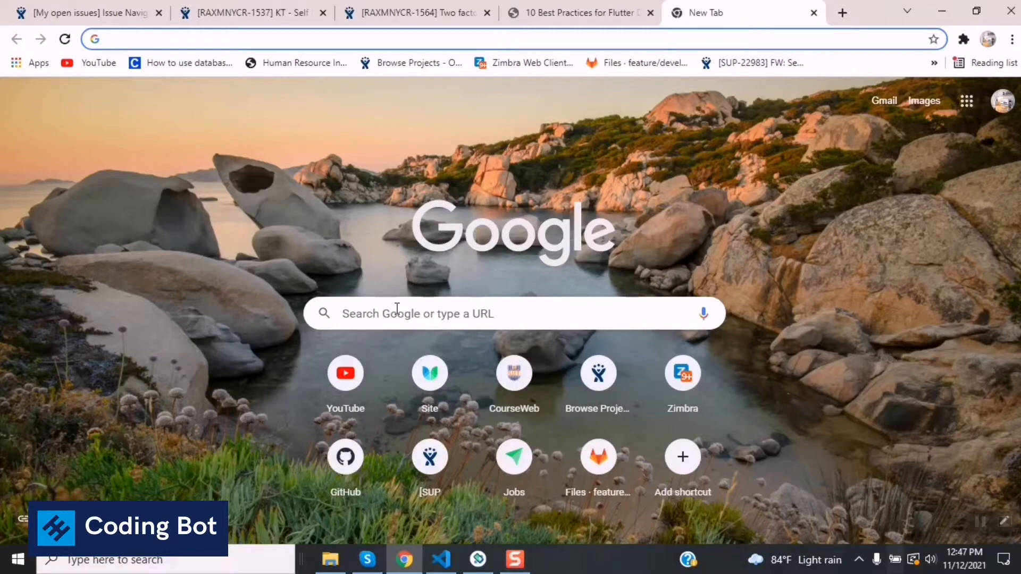
Step: Search Google for 'nodejs download' from the new-tab search box
click(416, 312)
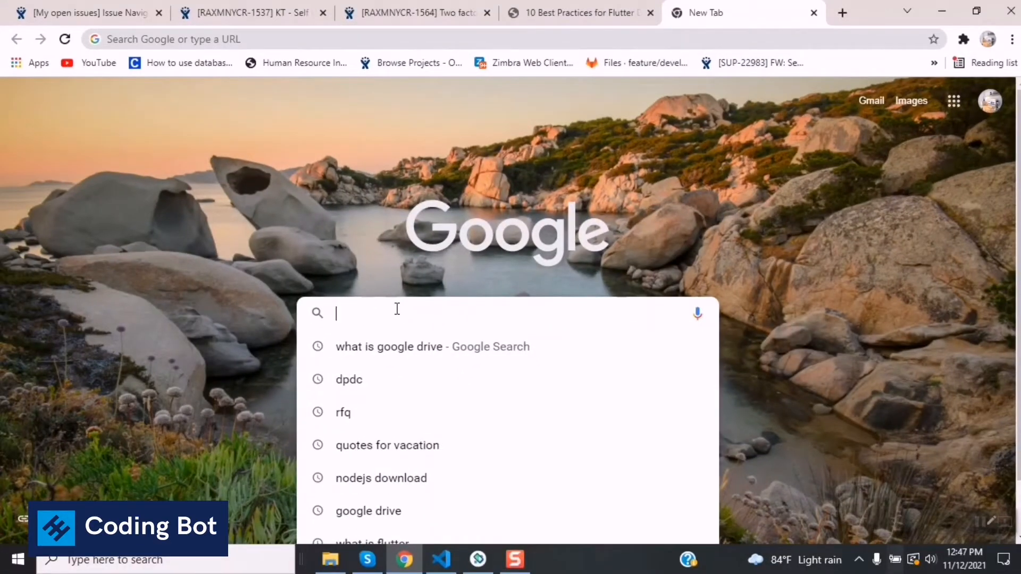
text(nodejs download)
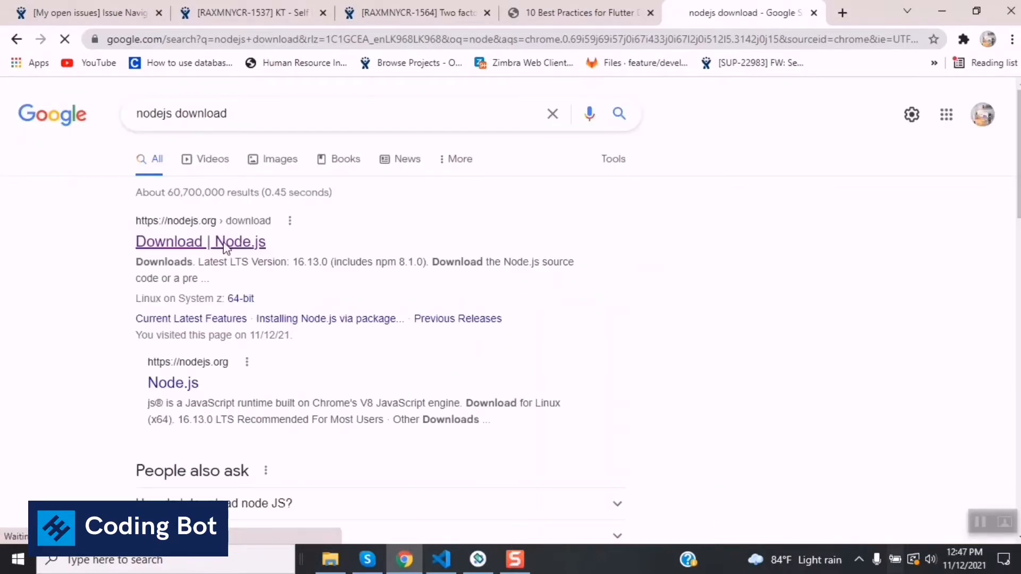
Step: Download the LTS Windows x64 installer (v16.13.0) from nodejs.org and reveal it in the Downloads folder
click(200, 241)
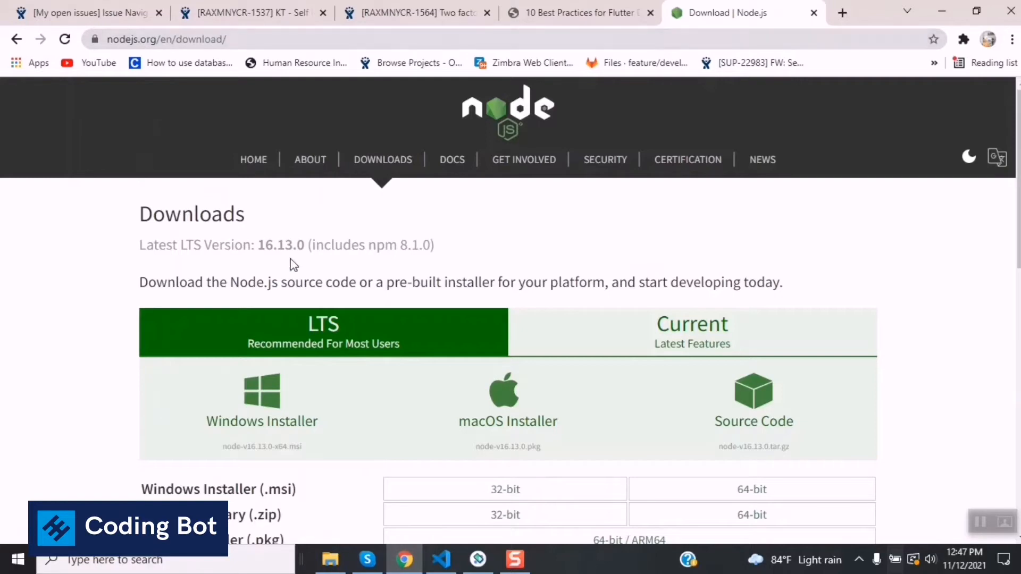
scroll(down, 3)
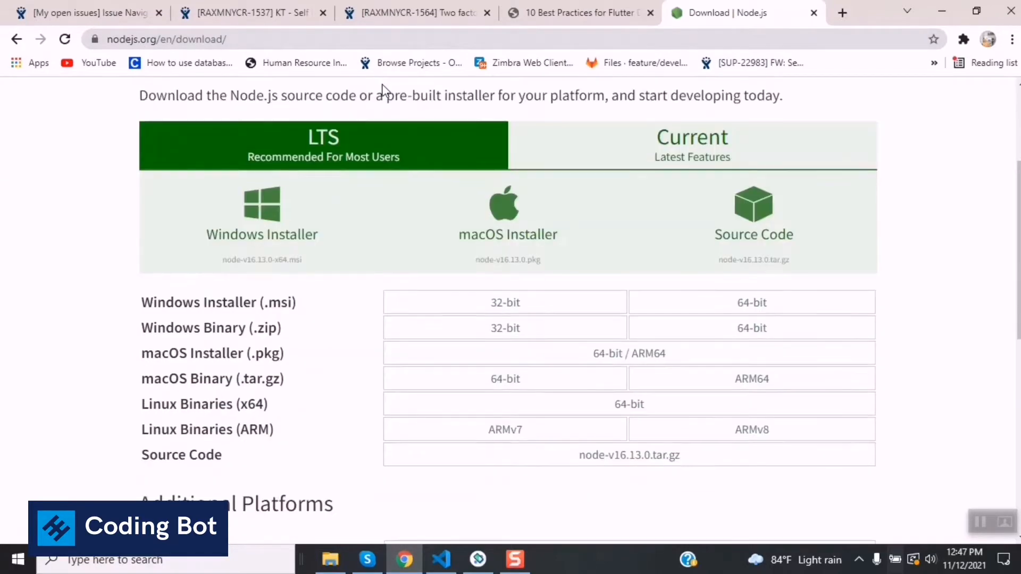
scroll(down, 3)
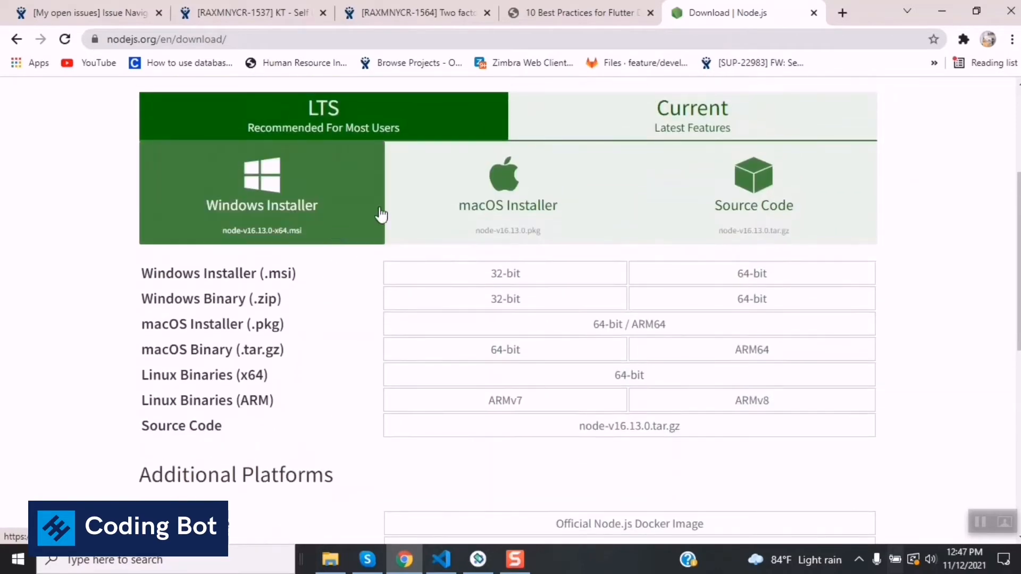
mouse_move(586, 241)
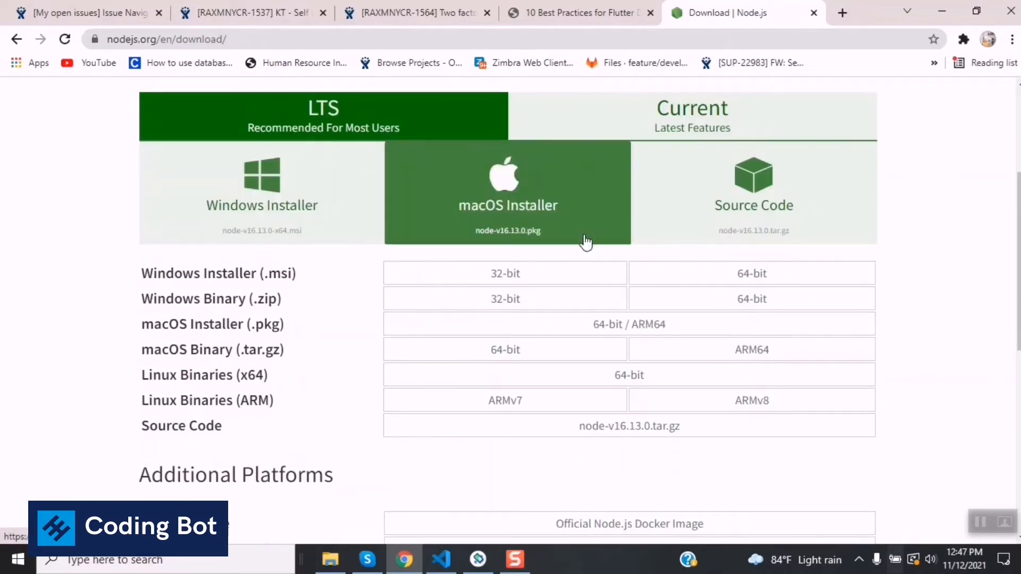
mouse_move(587, 294)
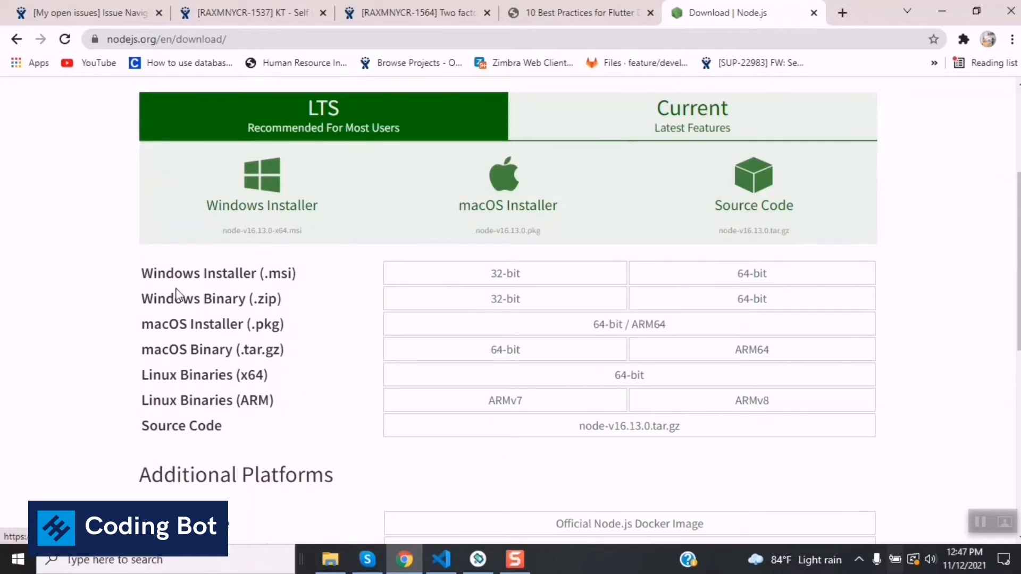
mouse_move(508, 253)
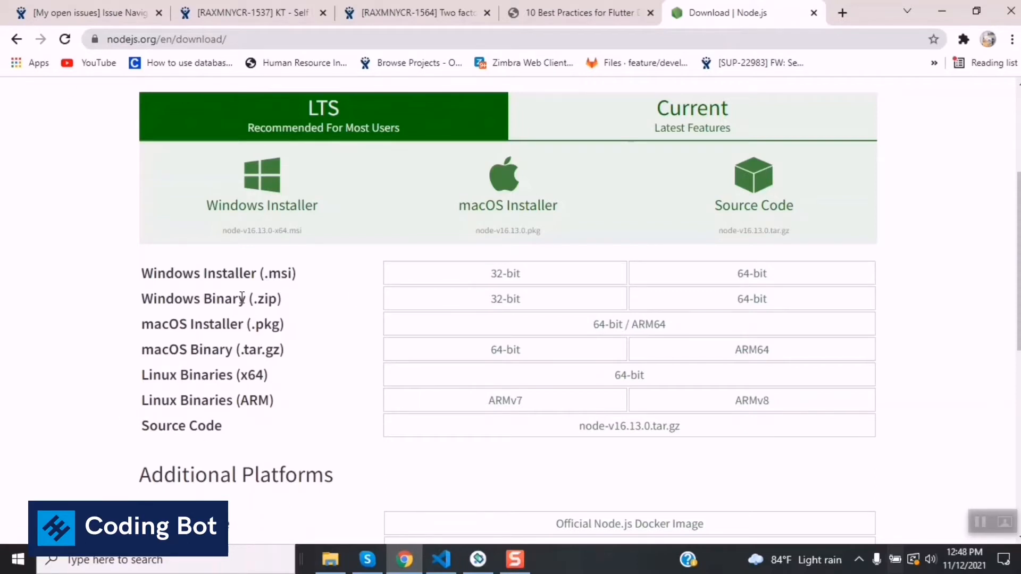
mouse_move(939, 53)
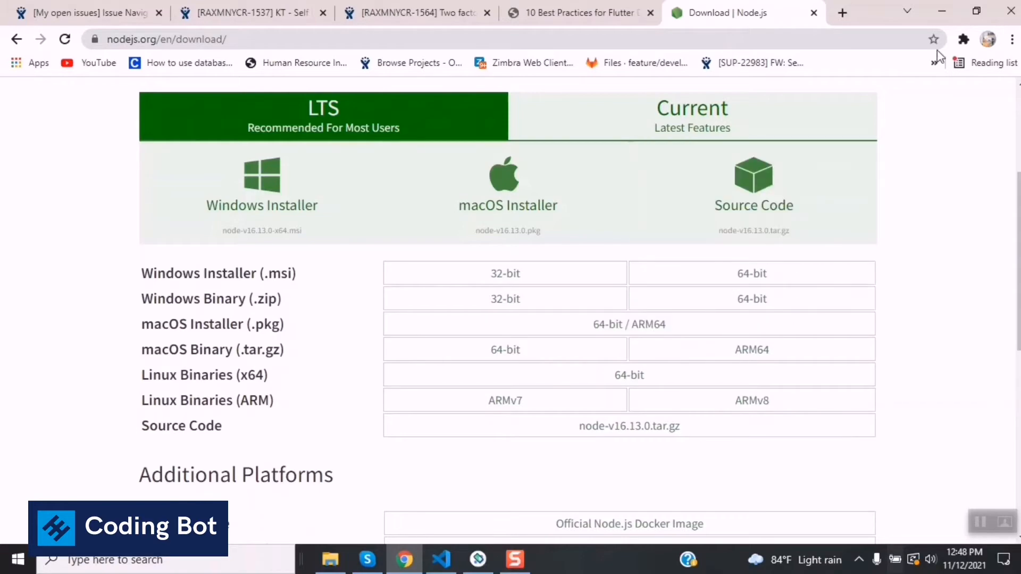
click(330, 560)
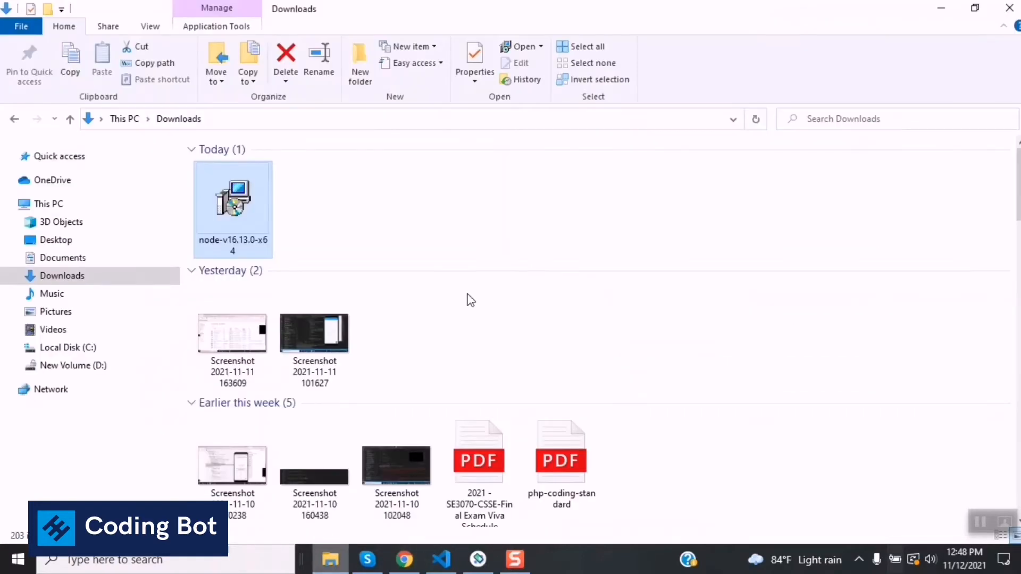
mouse_move(256, 200)
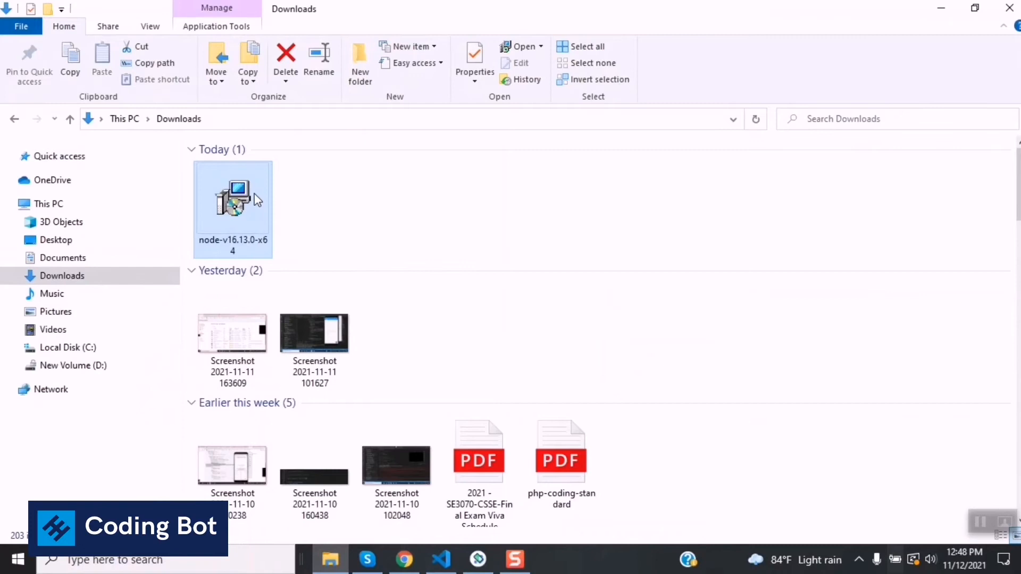
Step: Launch node-v16.13.0-x64 from Downloads and continue past the wizard's welcome page
double_click(233, 199)
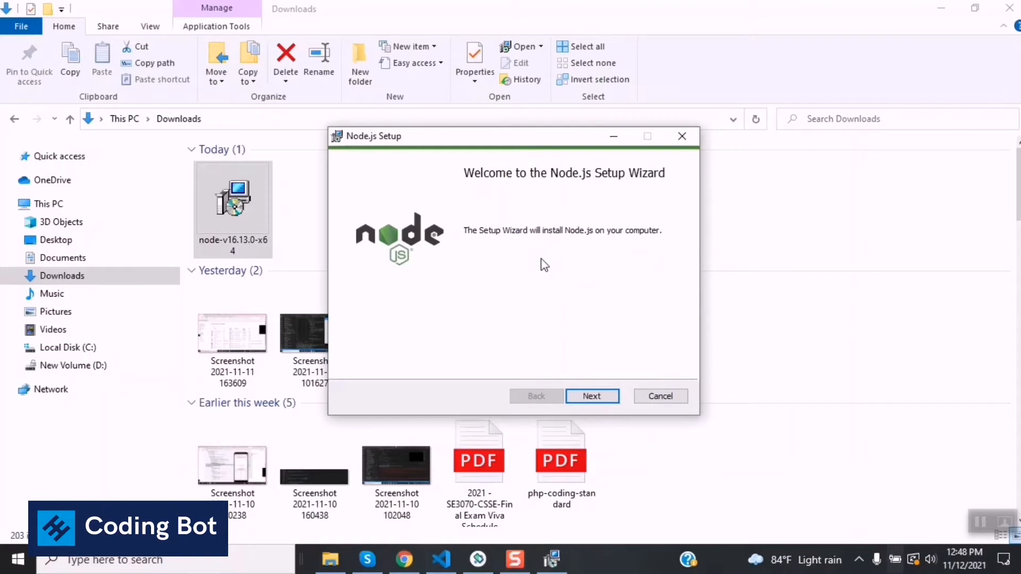
mouse_move(485, 138)
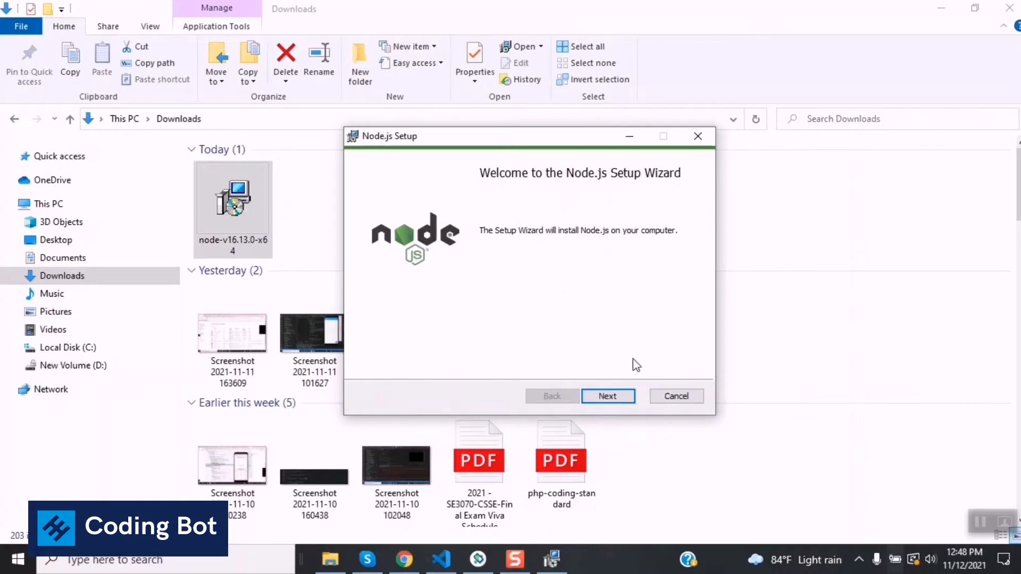
click(608, 395)
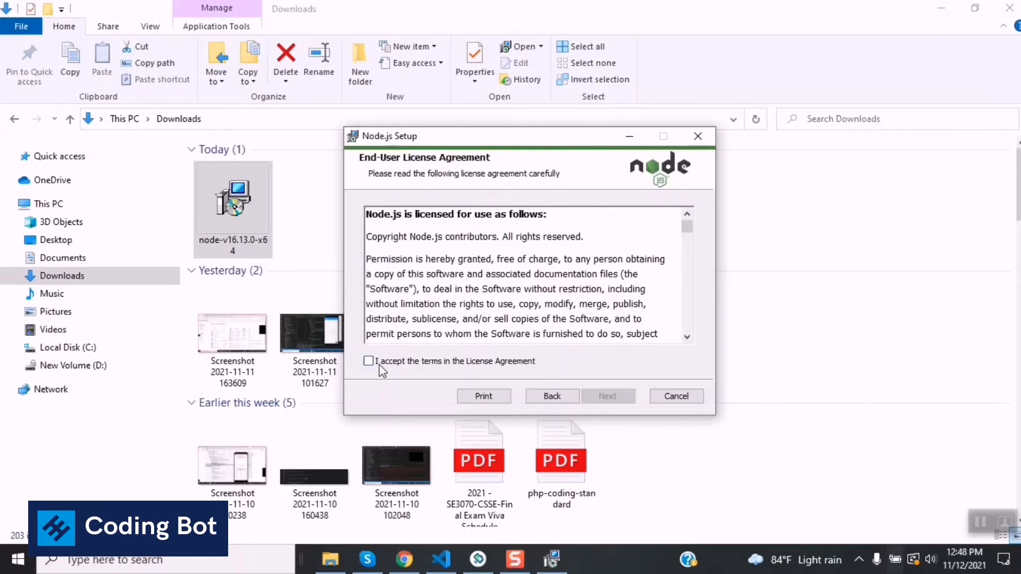
Step: Accept the license terms and keep the default C:\Program Files\nodejs\ destination folder
click(369, 360)
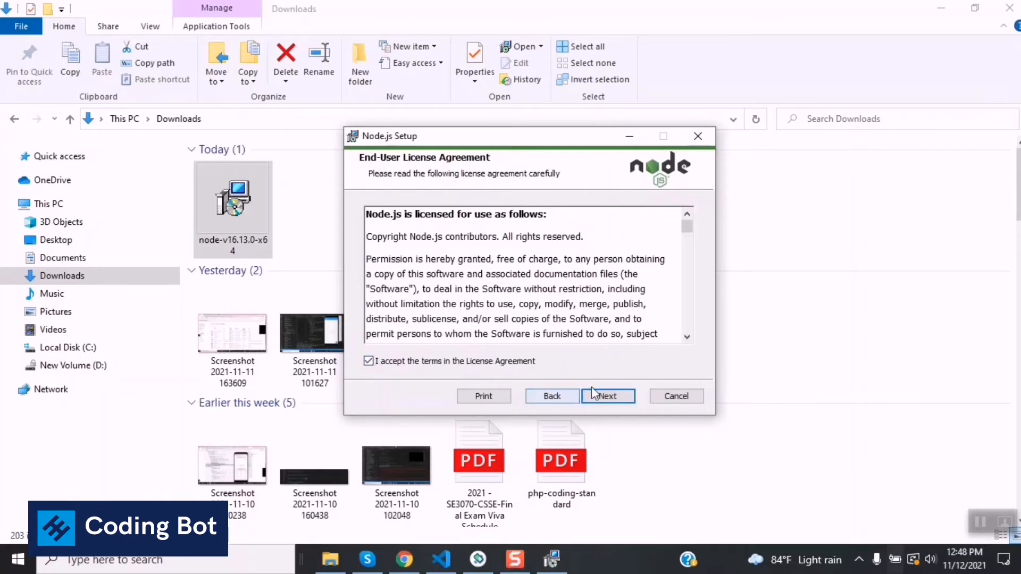
click(607, 396)
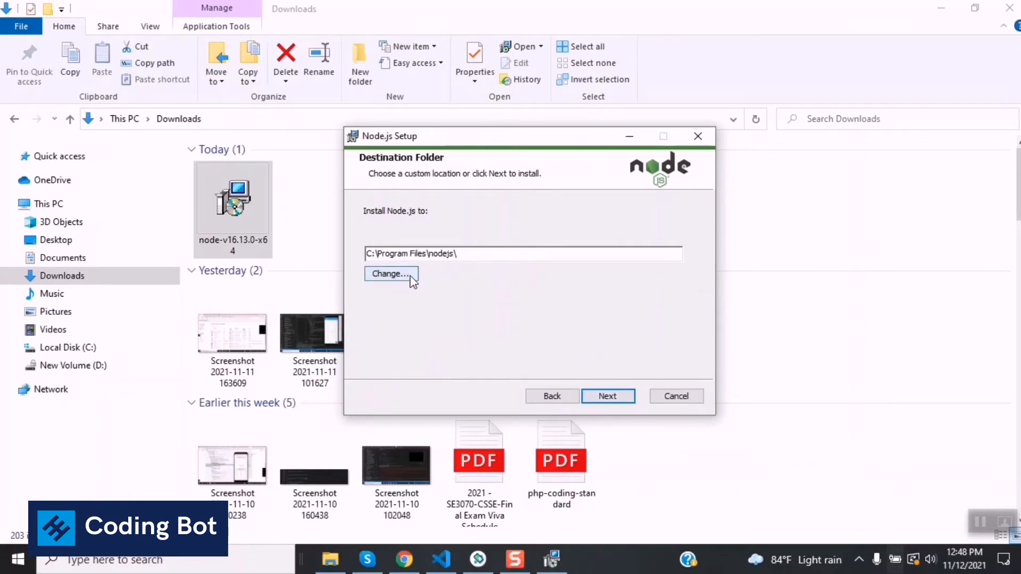
mouse_move(602, 269)
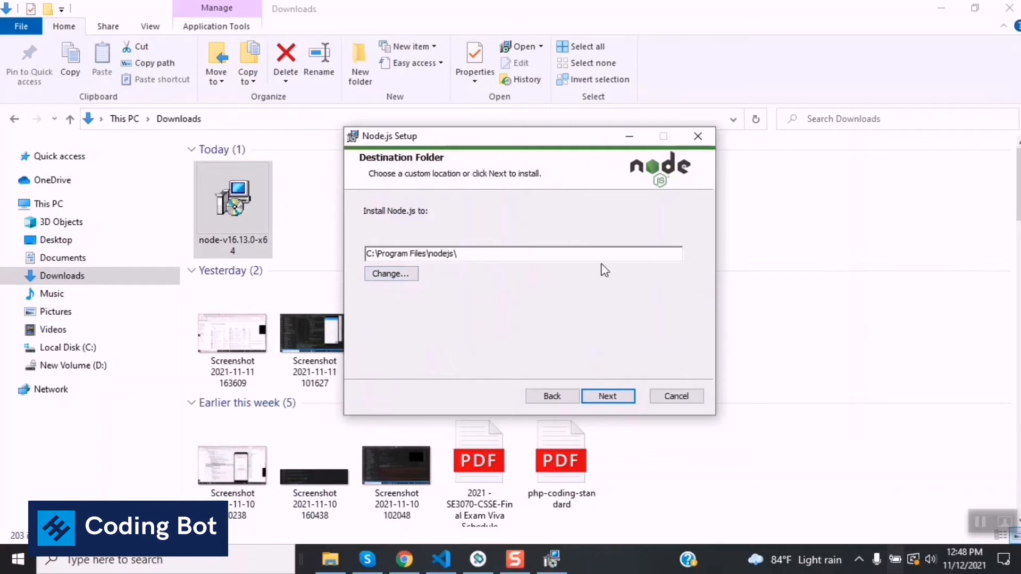
mouse_move(462, 251)
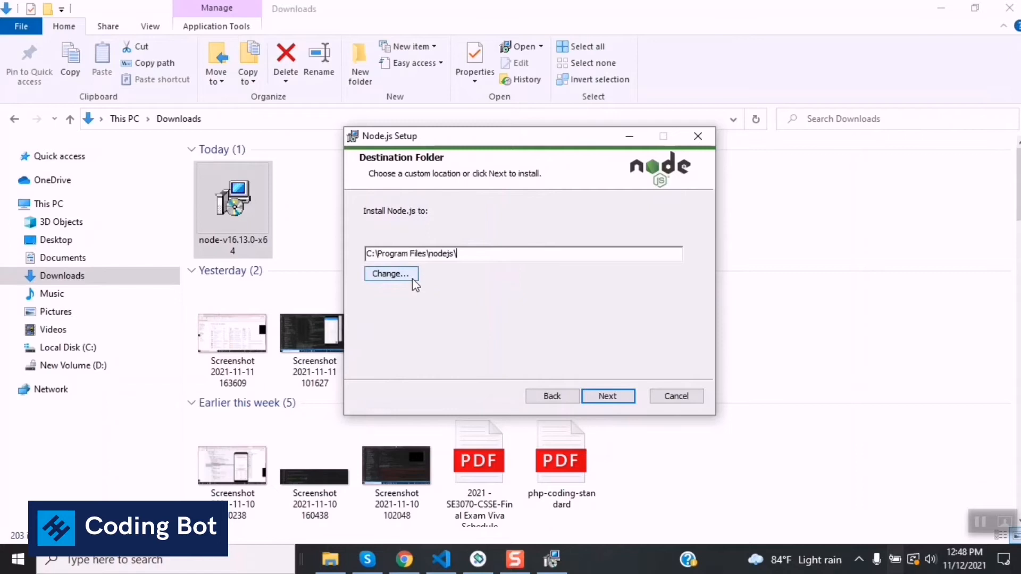
click(389, 273)
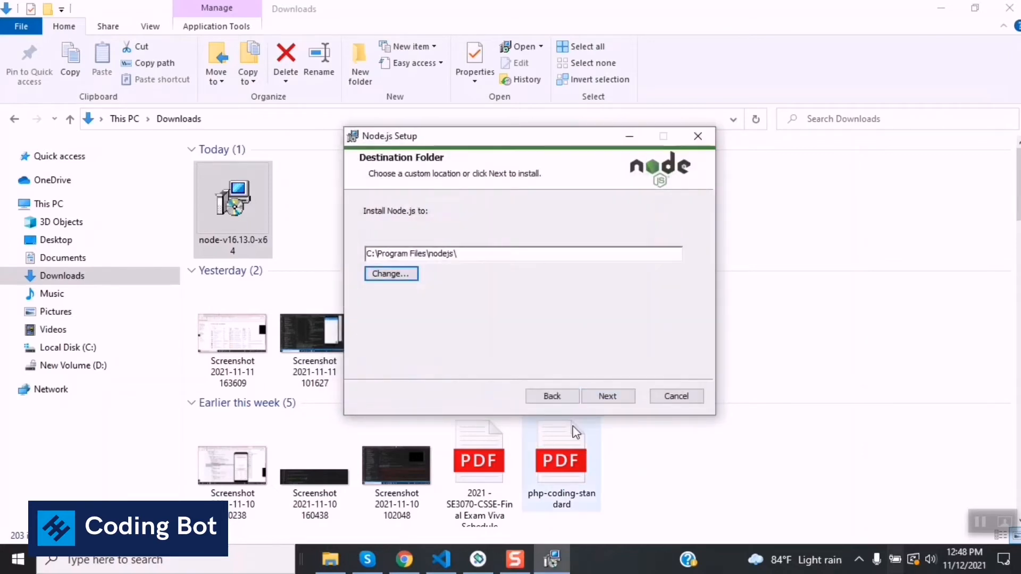
click(608, 395)
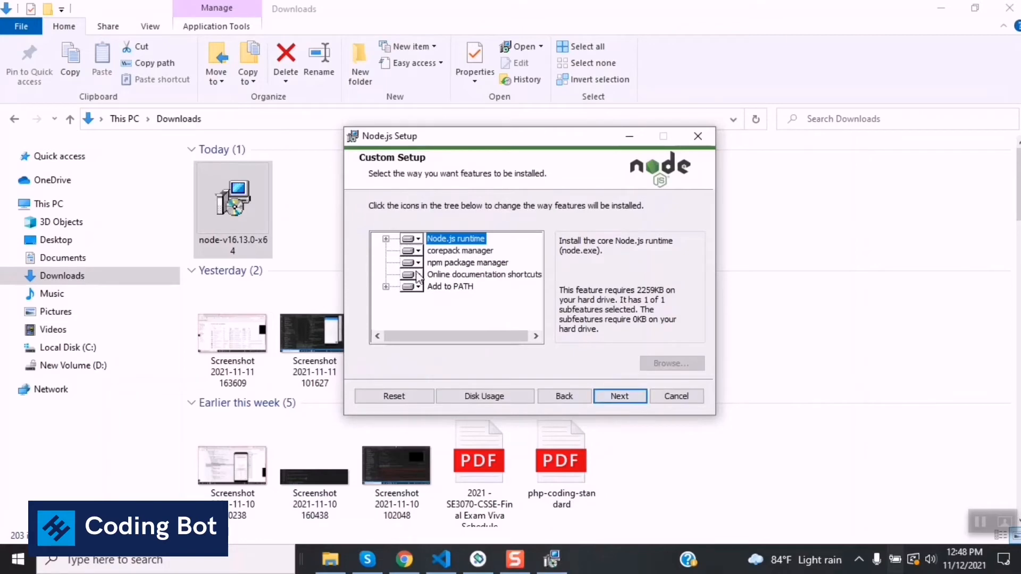
mouse_move(442, 225)
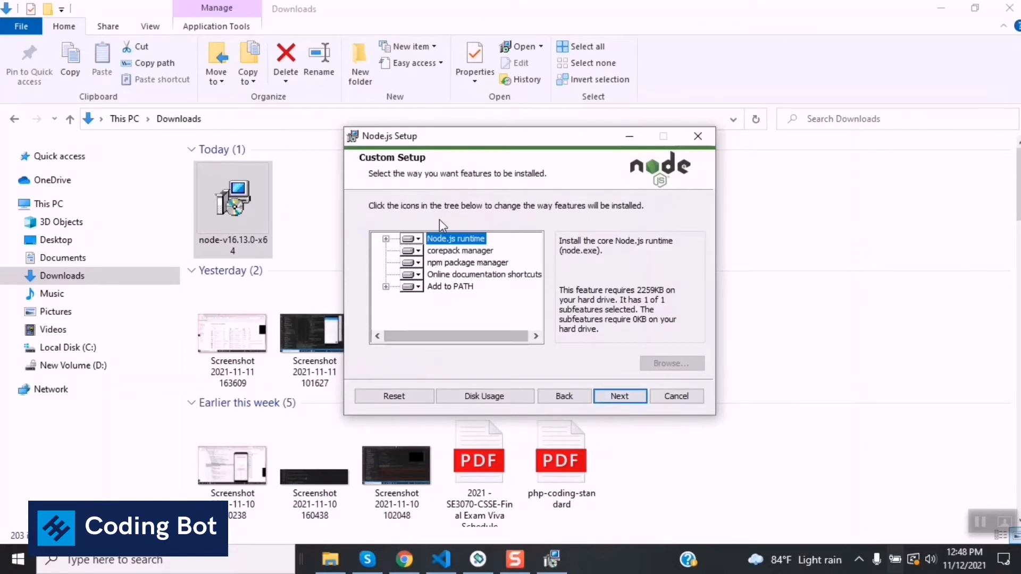
click(460, 250)
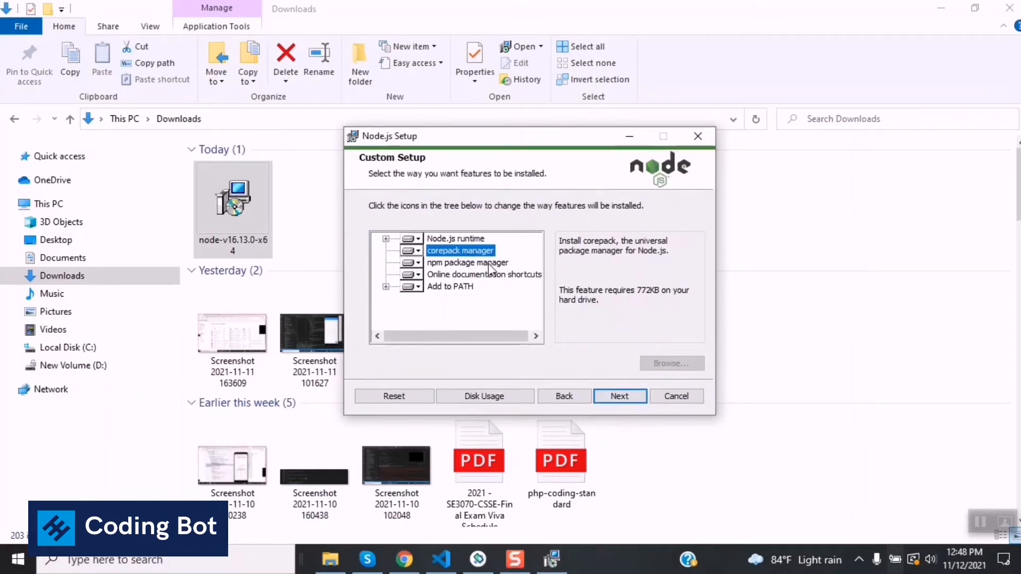
click(450, 286)
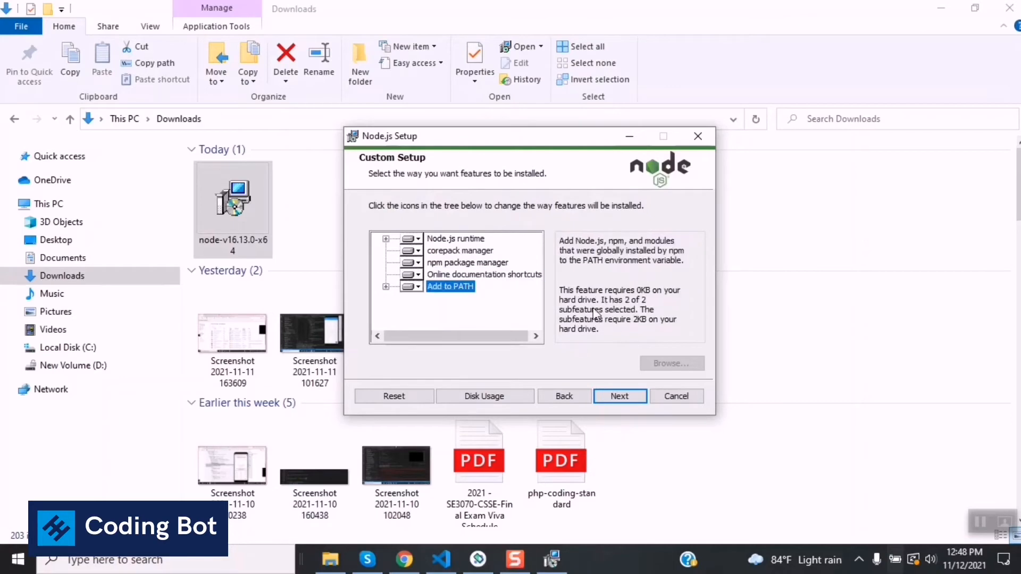
click(461, 251)
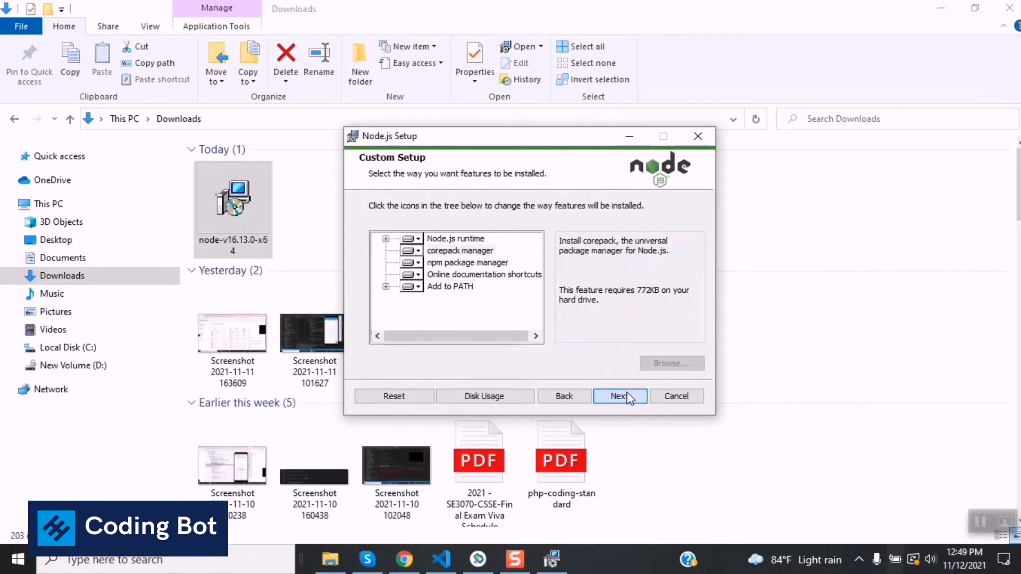
Step: Keep the default features and handle the Tools for Native Modules step to reach Ready to install
click(619, 395)
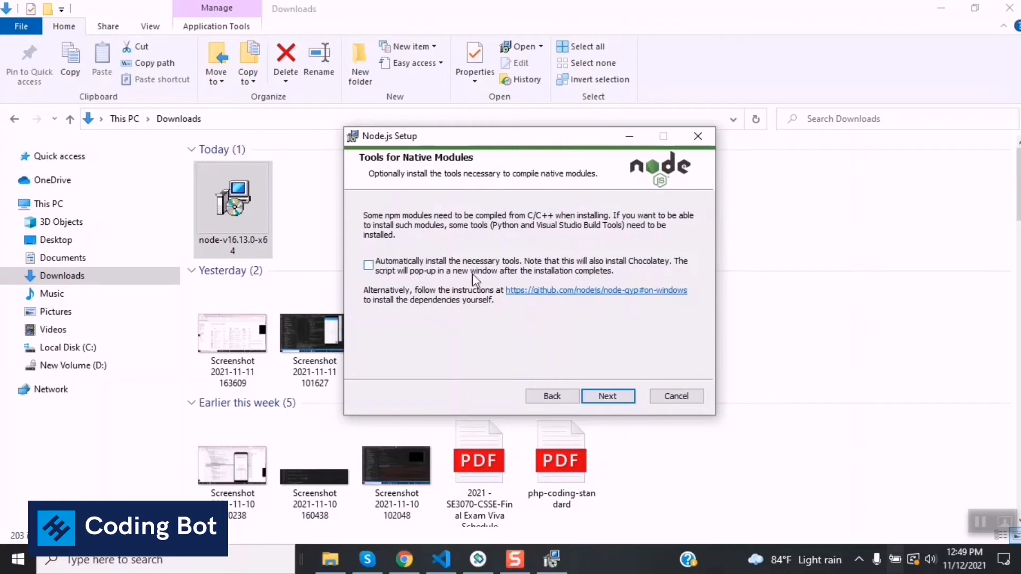
mouse_move(490, 280)
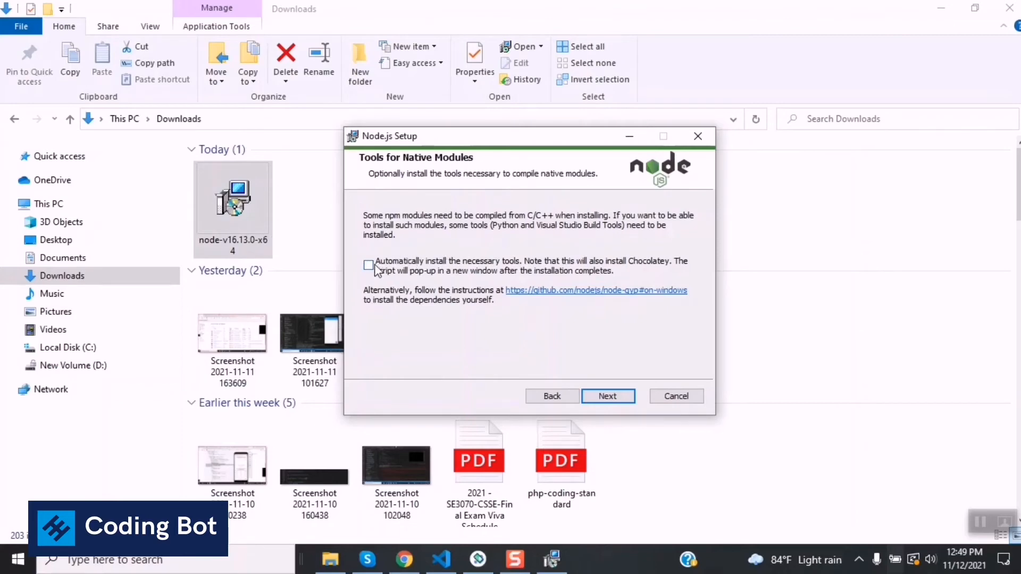
click(607, 396)
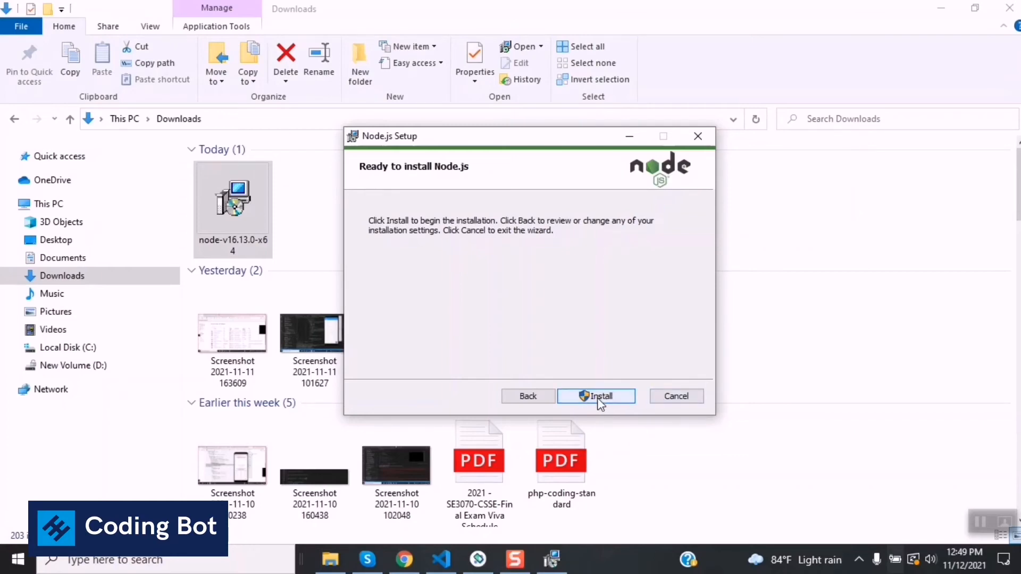
mouse_move(459, 391)
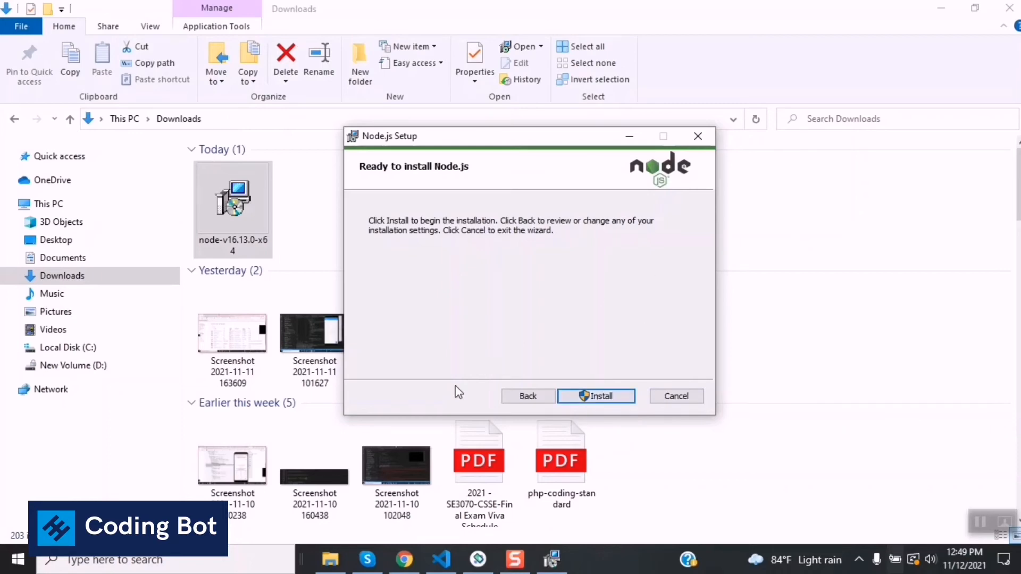
Step: Launch Command Prompt from the Windows taskbar search with 'cmd'
click(113, 561)
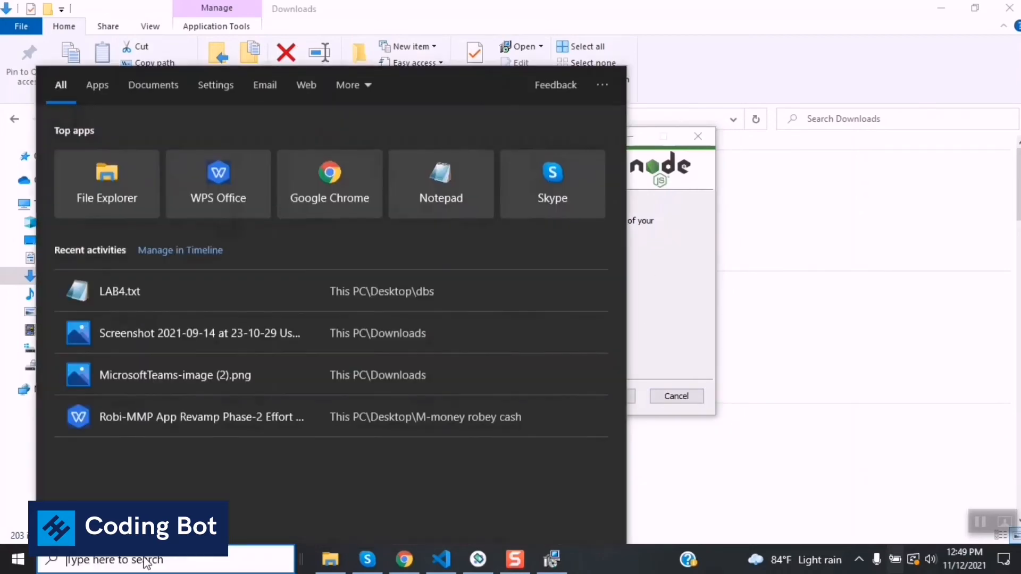
text(cmd)
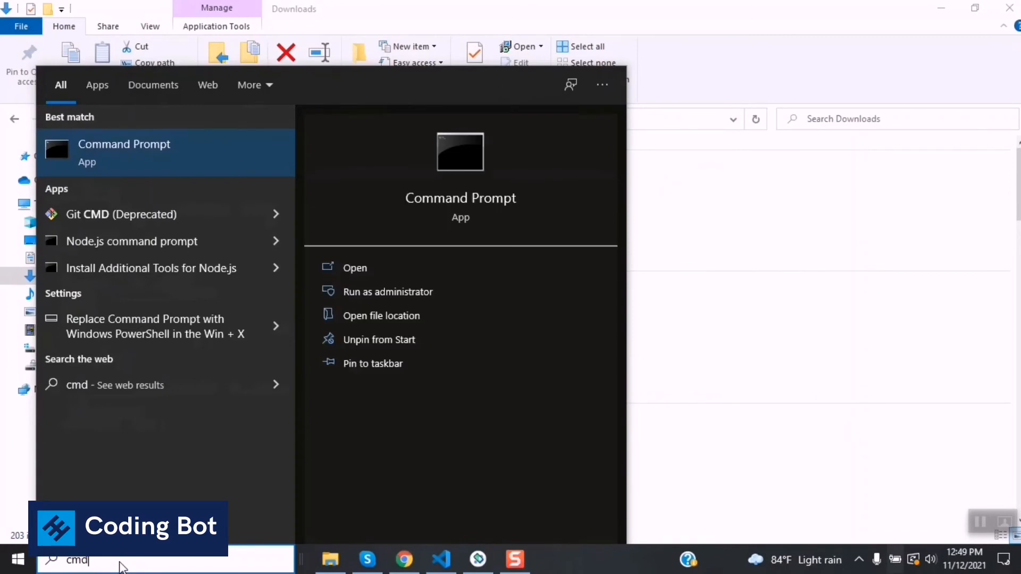
click(123, 144)
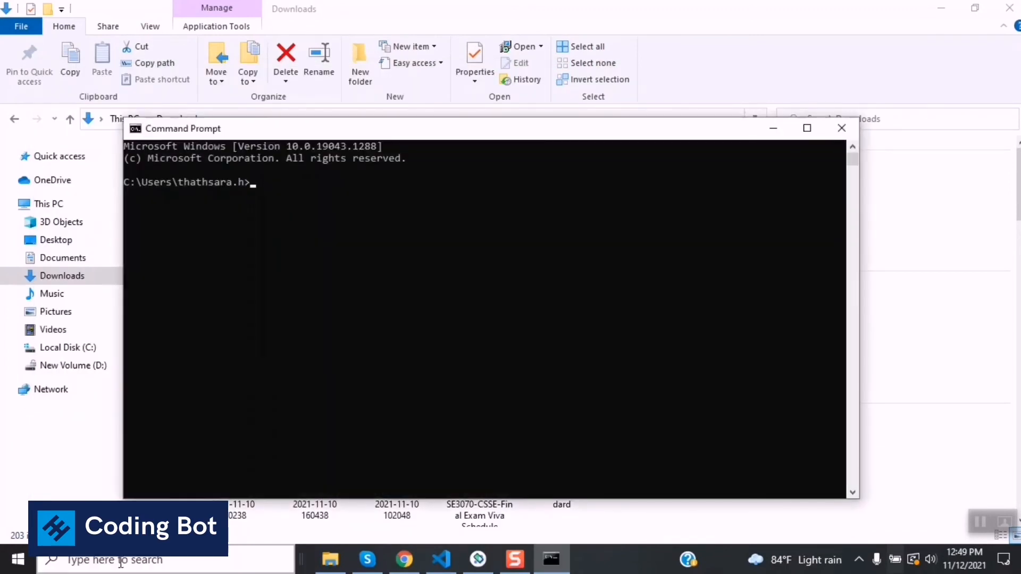
Step: Run node to start the REPL showing 'Welcome to Node.js v14.17.1' and select the welcome text
text(node)
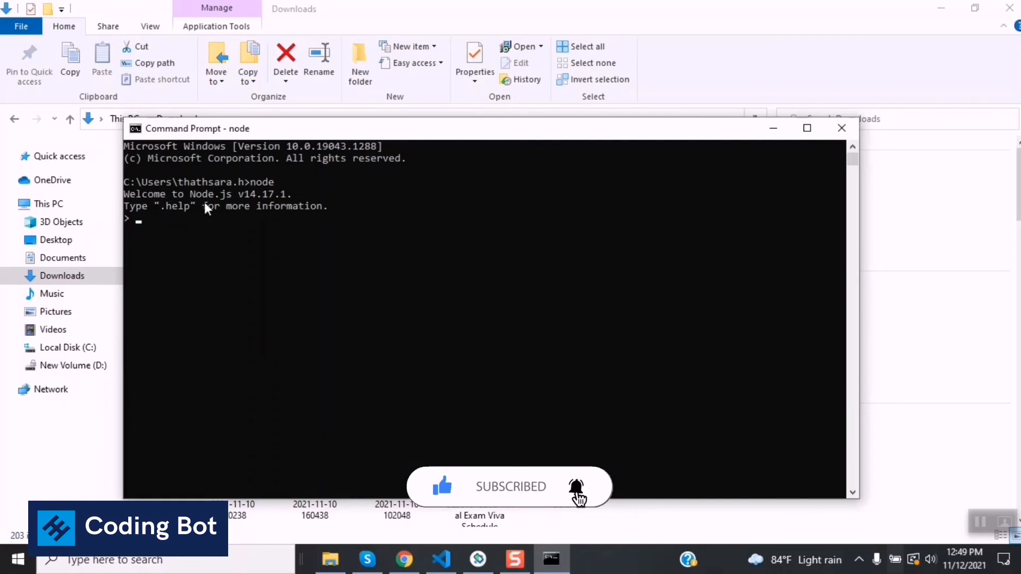
drag(236, 194, 294, 194)
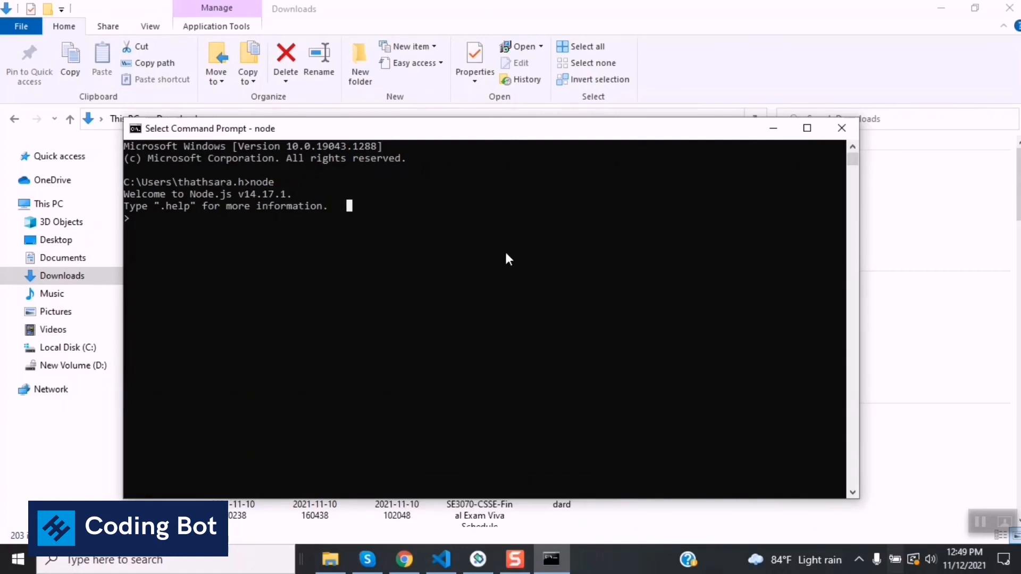
mouse_move(381, 218)
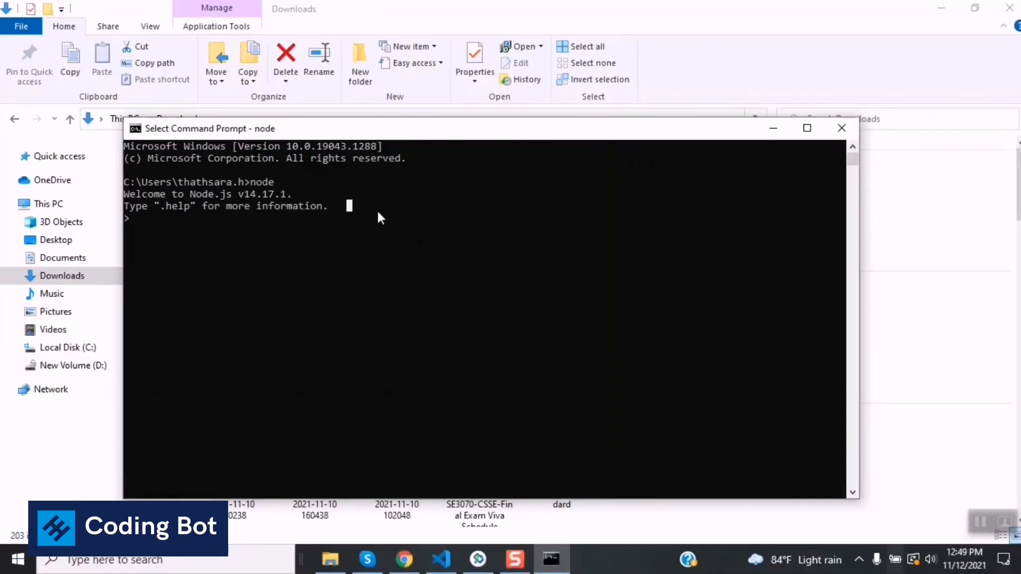